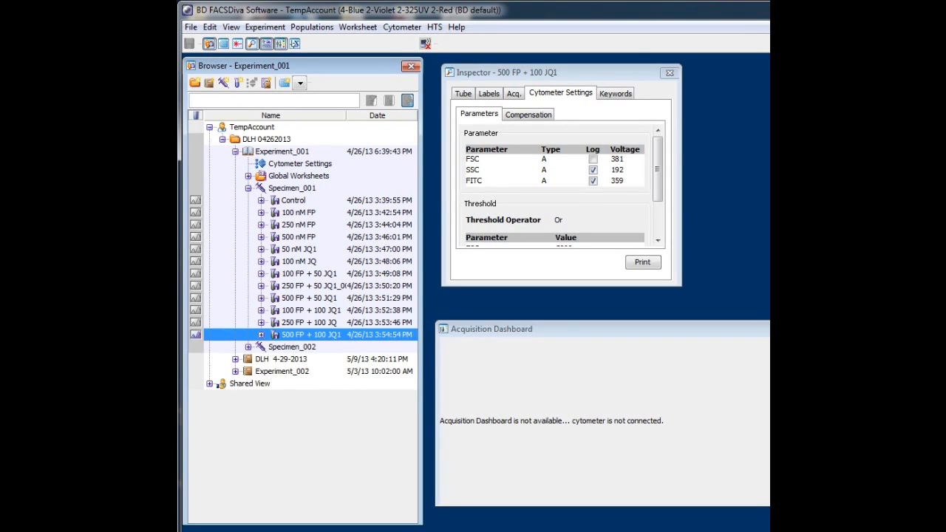
mouse_move(290, 293)
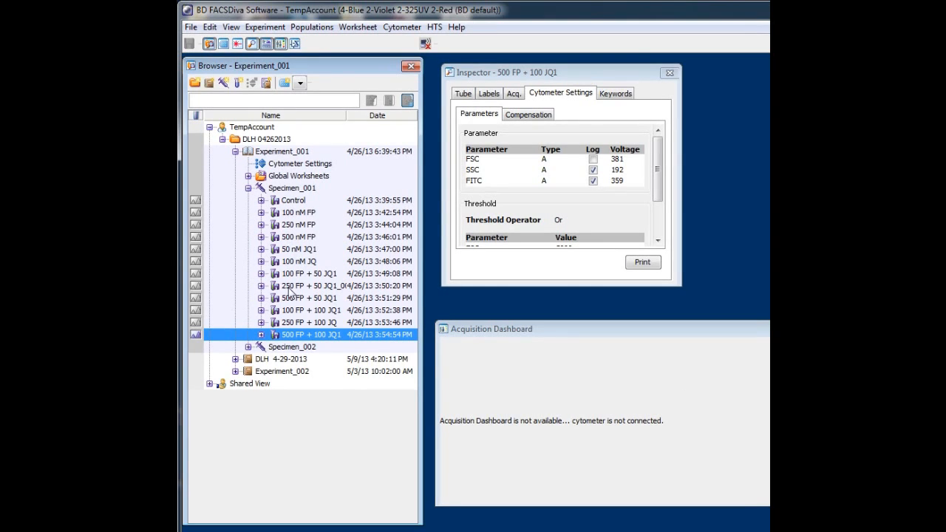
mouse_move(494, 420)
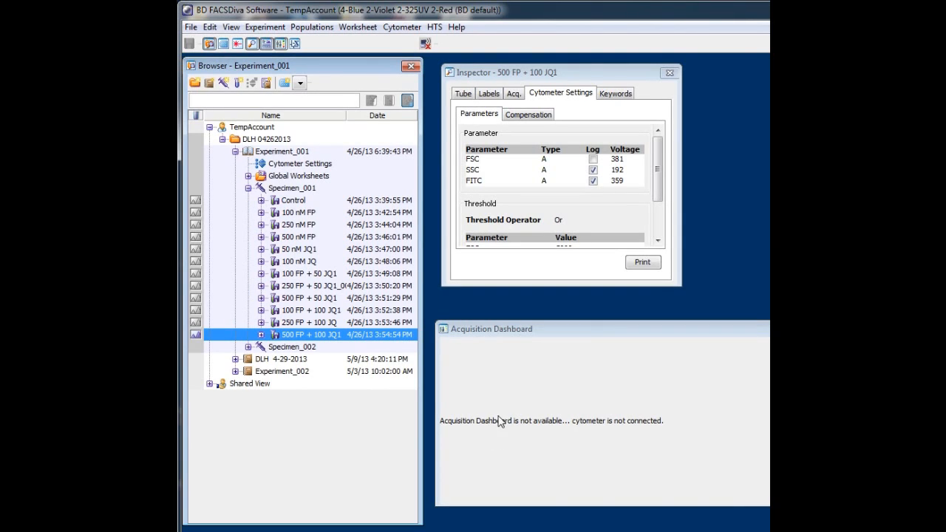
mouse_move(487, 424)
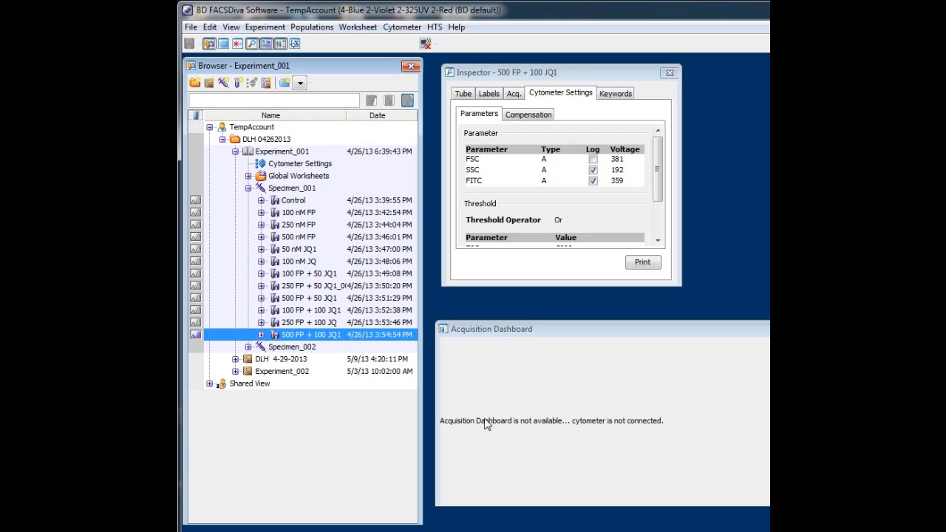
mouse_move(334, 356)
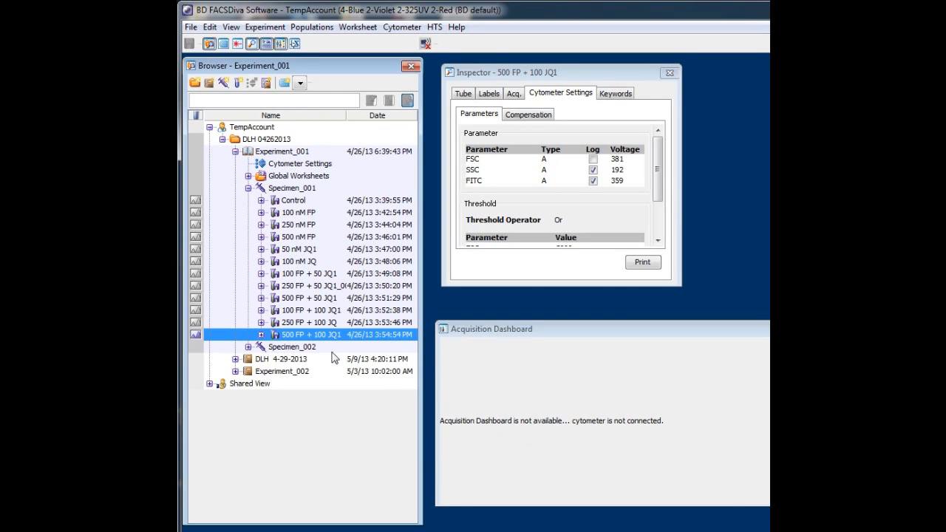
mouse_move(303, 334)
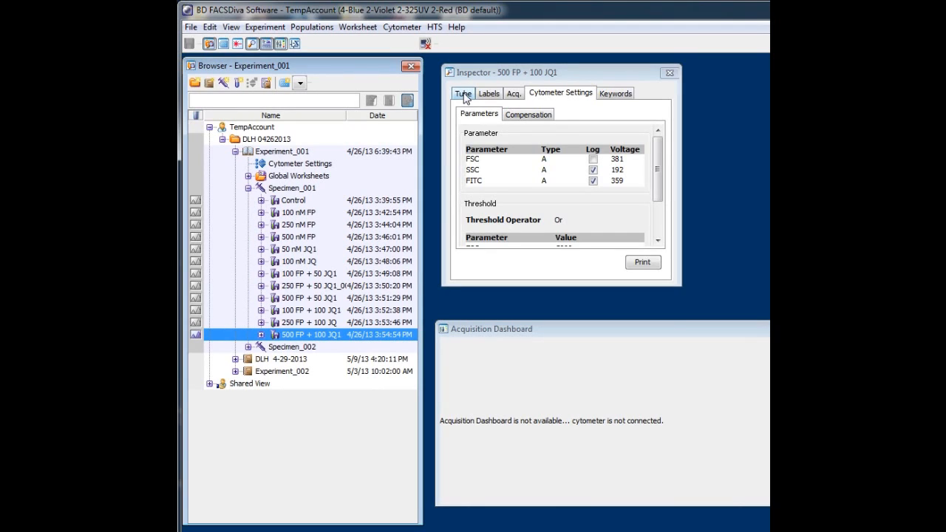
- Show the 500 FP + 100 IQ1 tube's general details in the Inspector, then reach the Edit menu
click(461, 93)
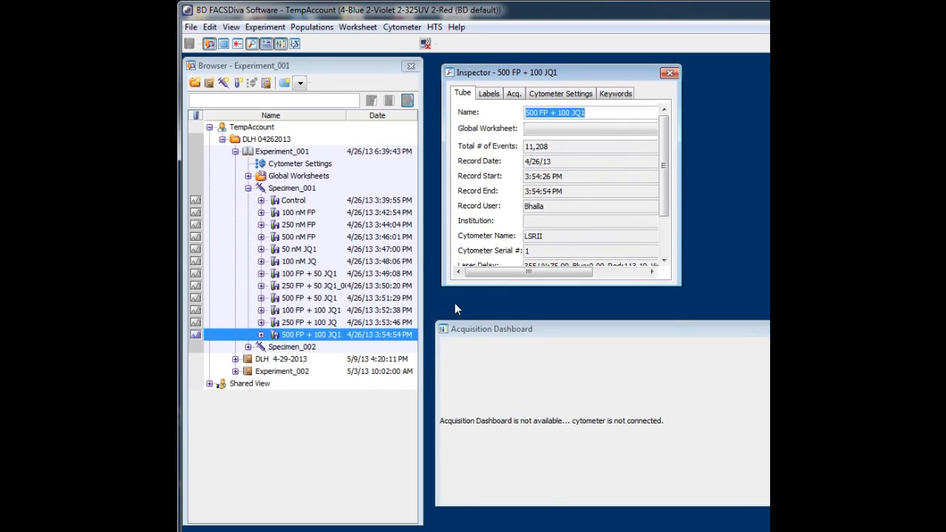
mouse_move(436, 317)
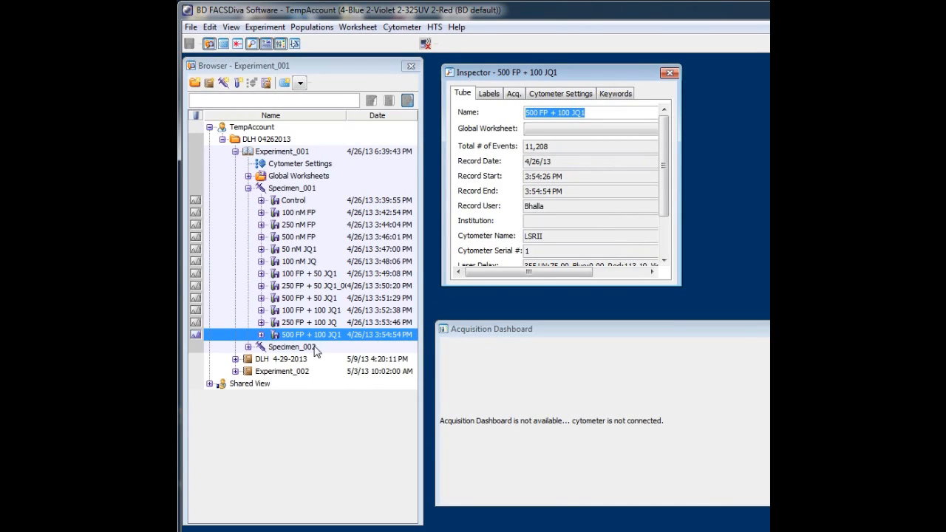
mouse_move(332, 232)
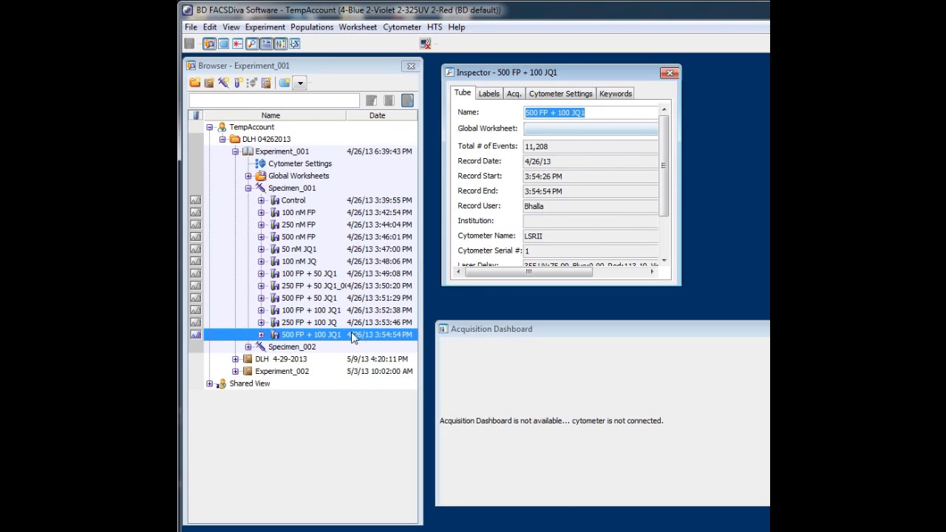
mouse_move(379, 305)
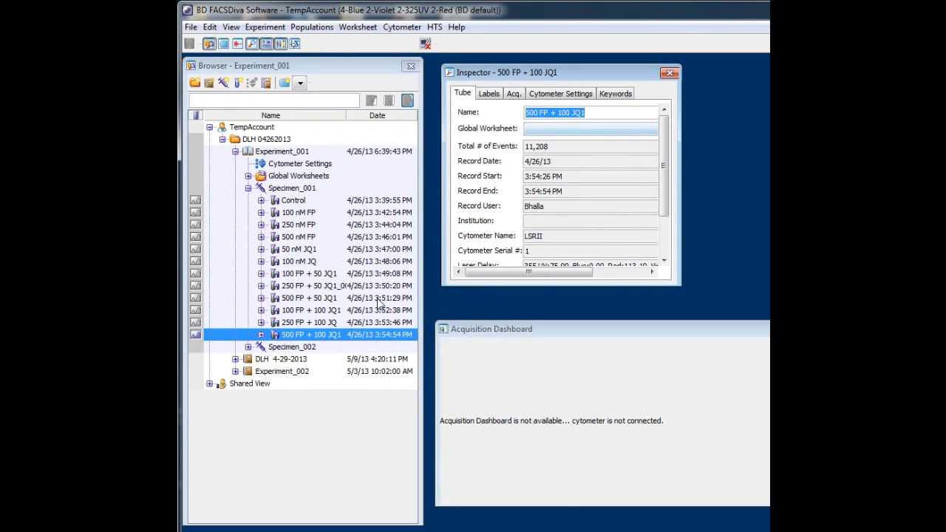
mouse_move(324, 234)
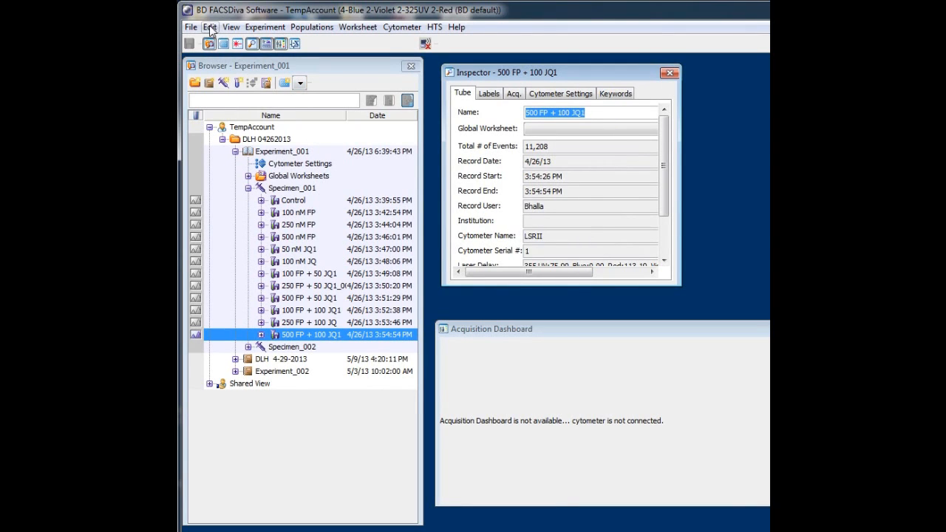
click(210, 27)
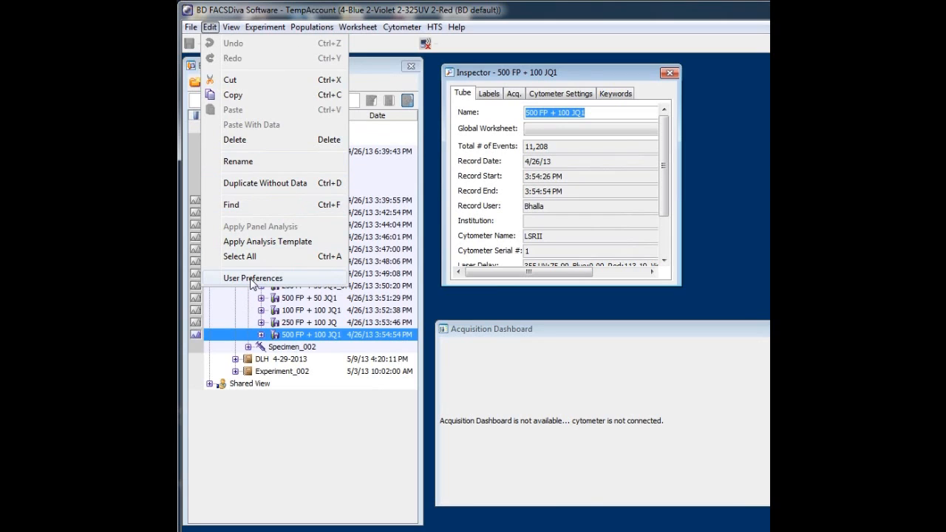
- In User Preferences, enable Export FCS after recording to D:\BDExport\FCS with date folders and save
click(253, 278)
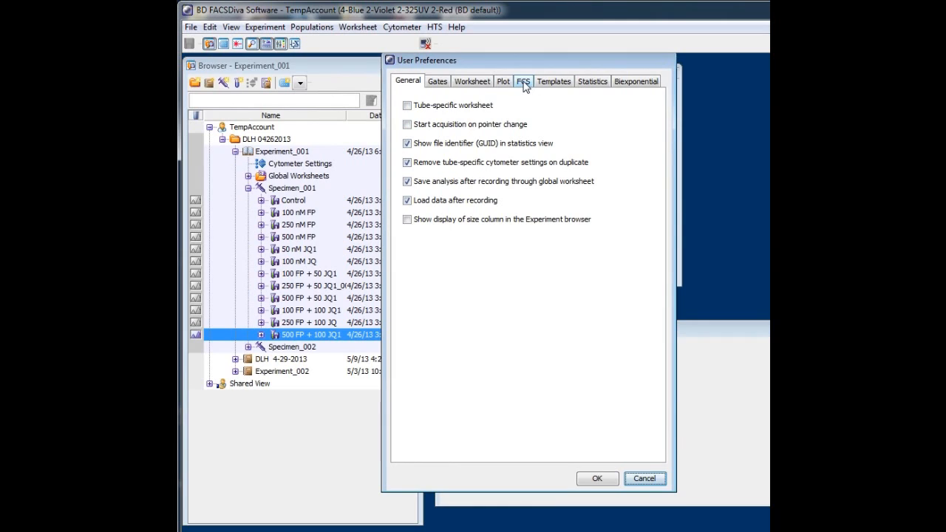
click(523, 81)
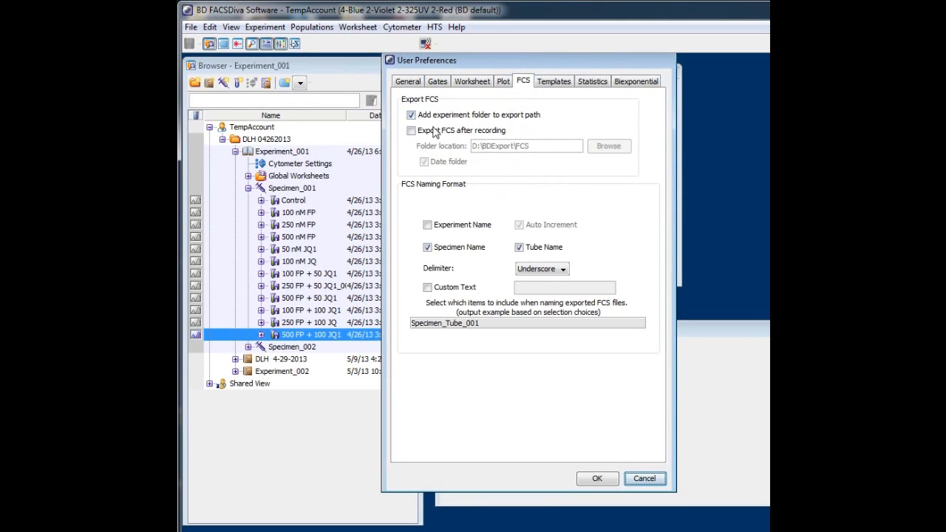
click(411, 130)
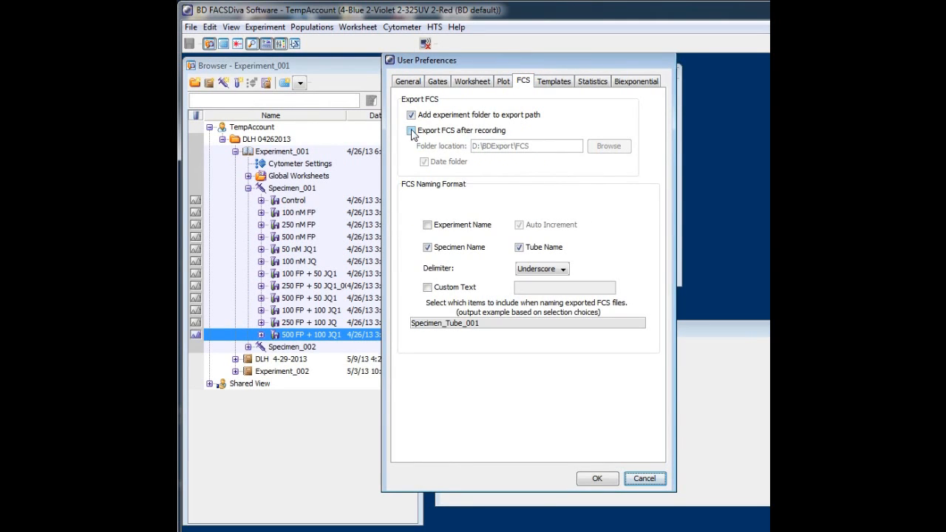
click(411, 130)
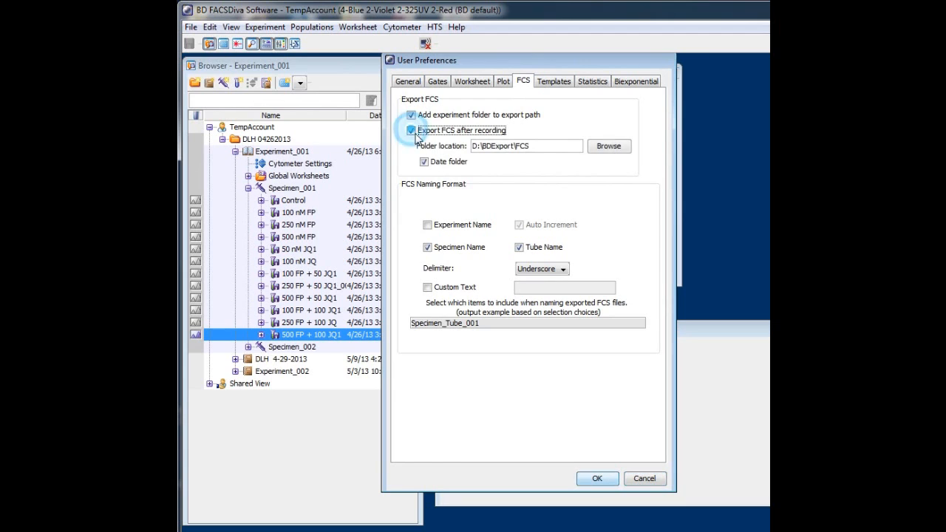
click(609, 146)
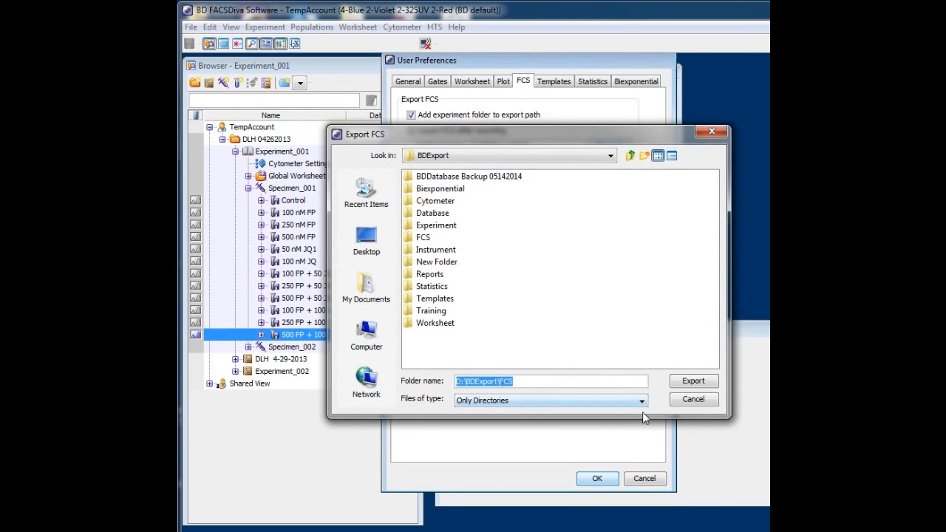
click(597, 480)
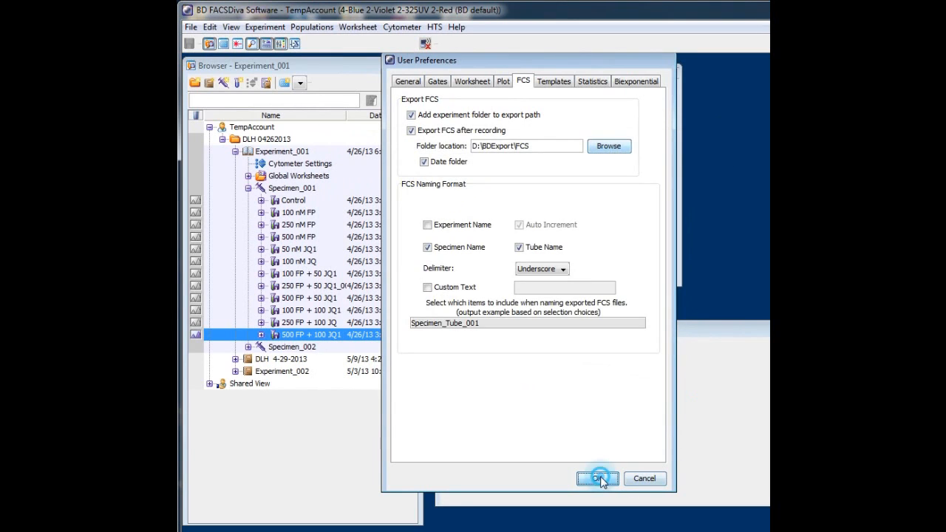
click(598, 479)
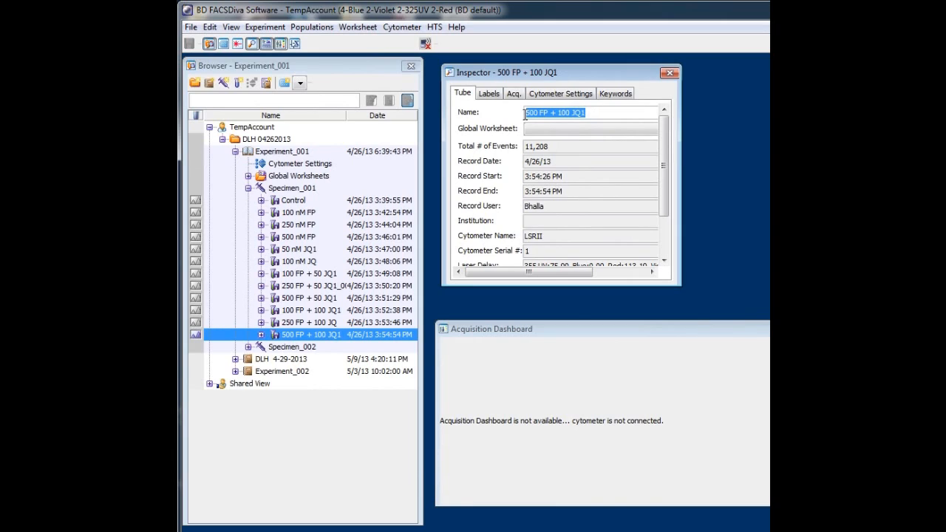
- Rename the tube to 'Rename the tube' via the Inspector Name field
text(Rename)
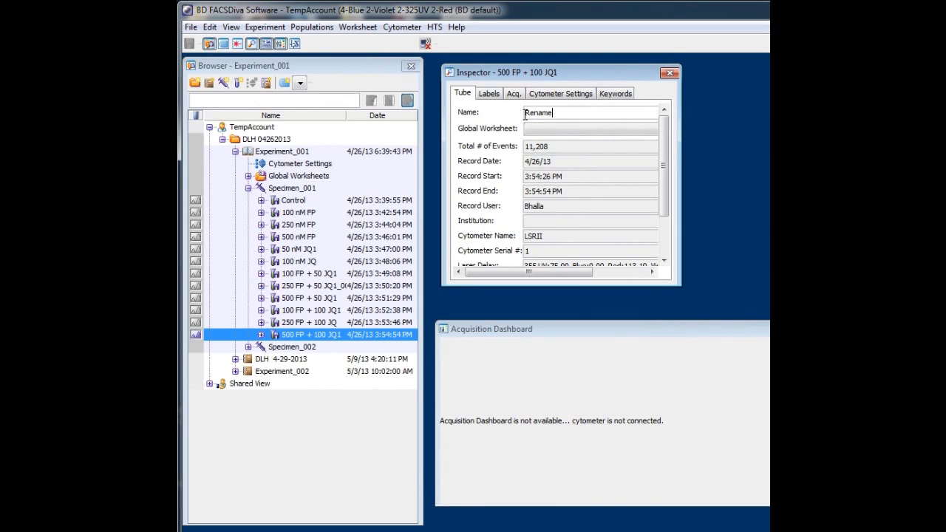
text(the tube)
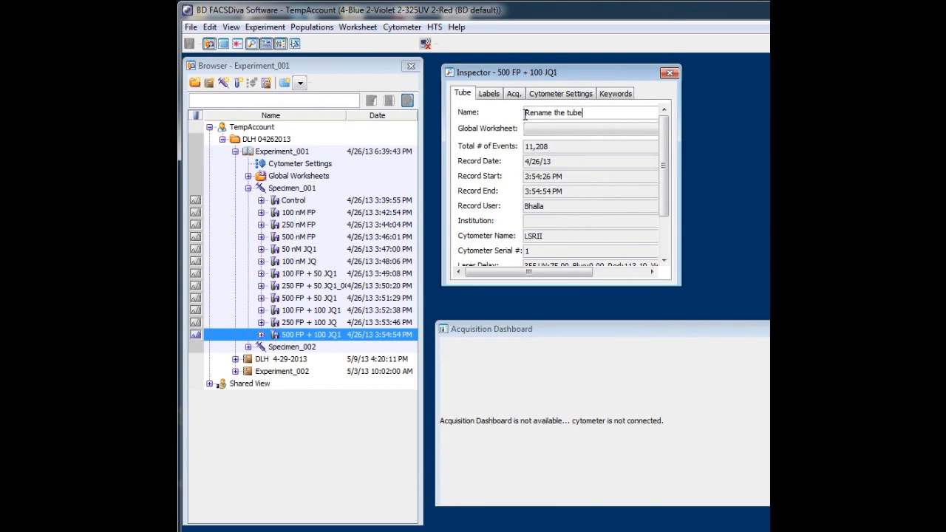
key(Return)
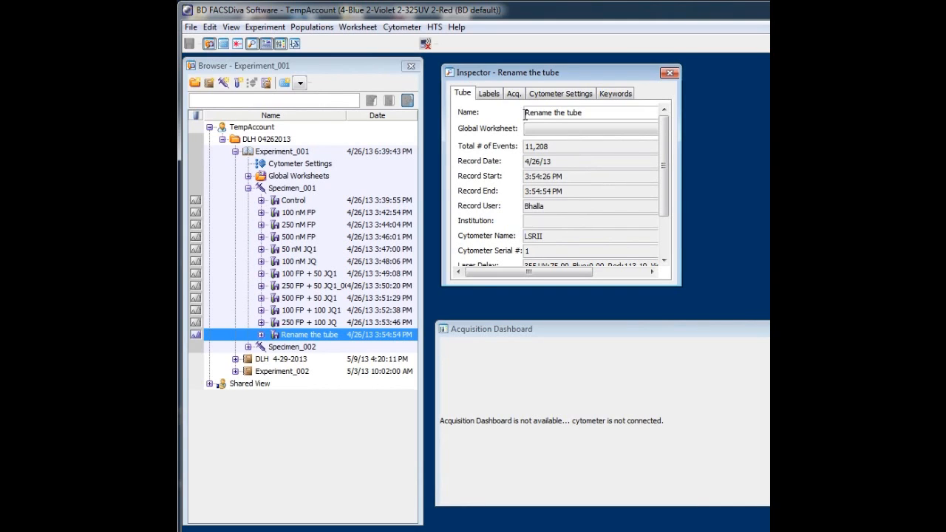
mouse_move(574, 127)
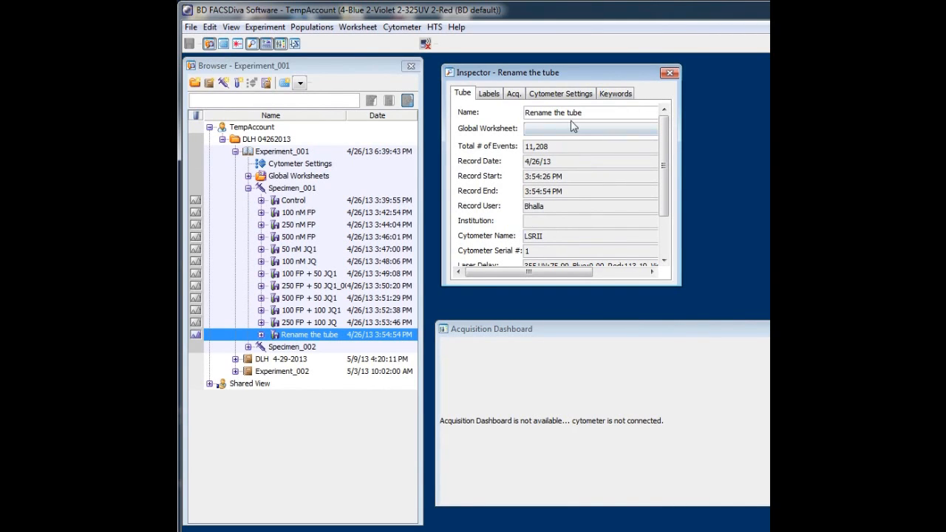